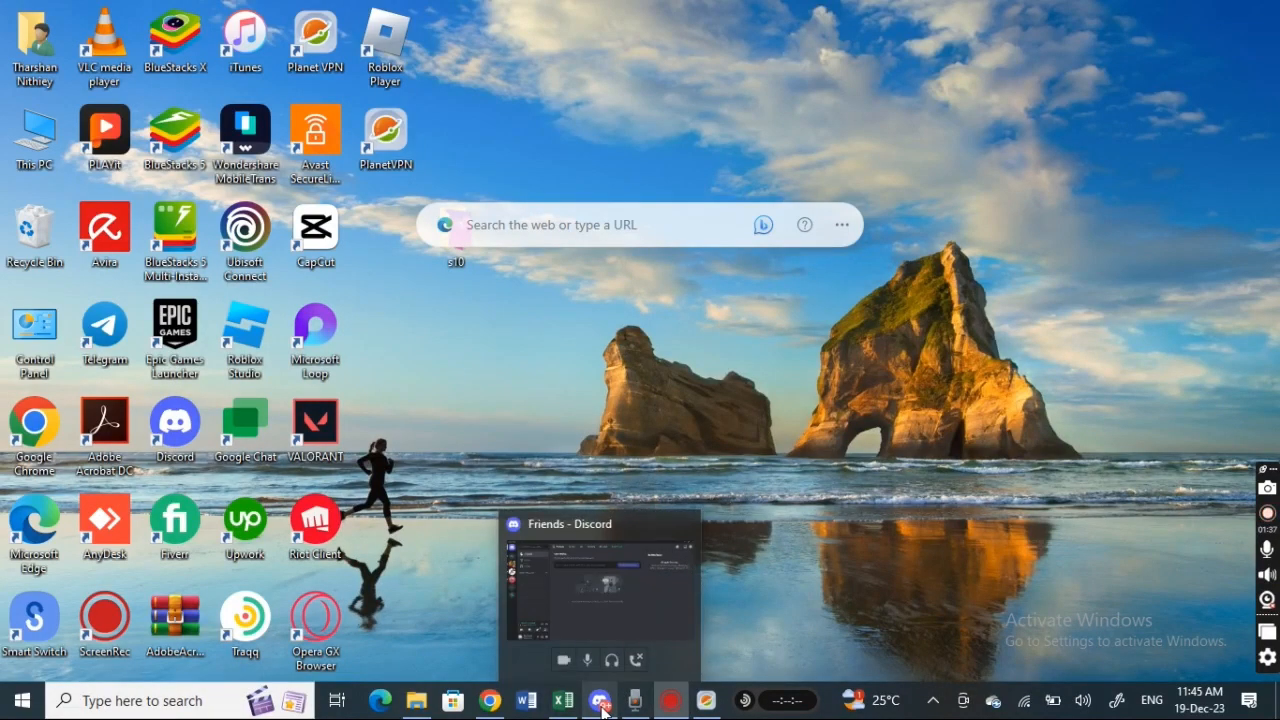
Step: Bring the Discord window to the front from the taskbar
click(596, 696)
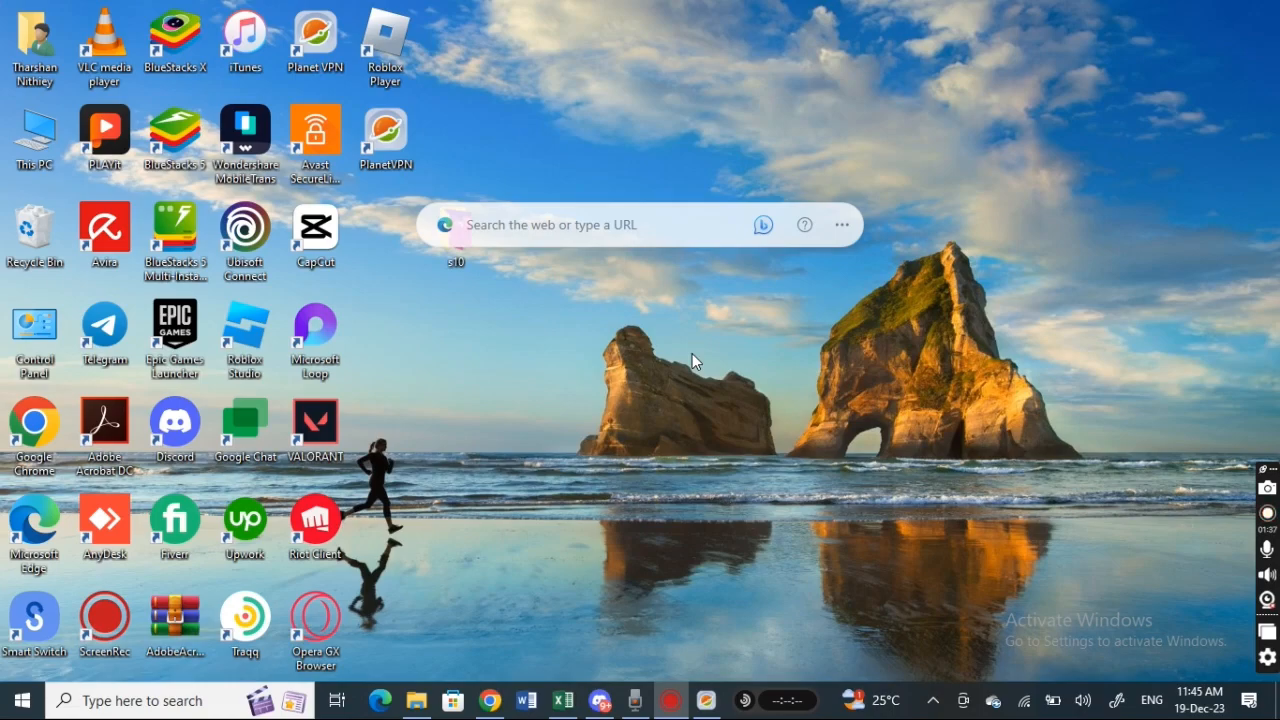
mouse_move(658, 544)
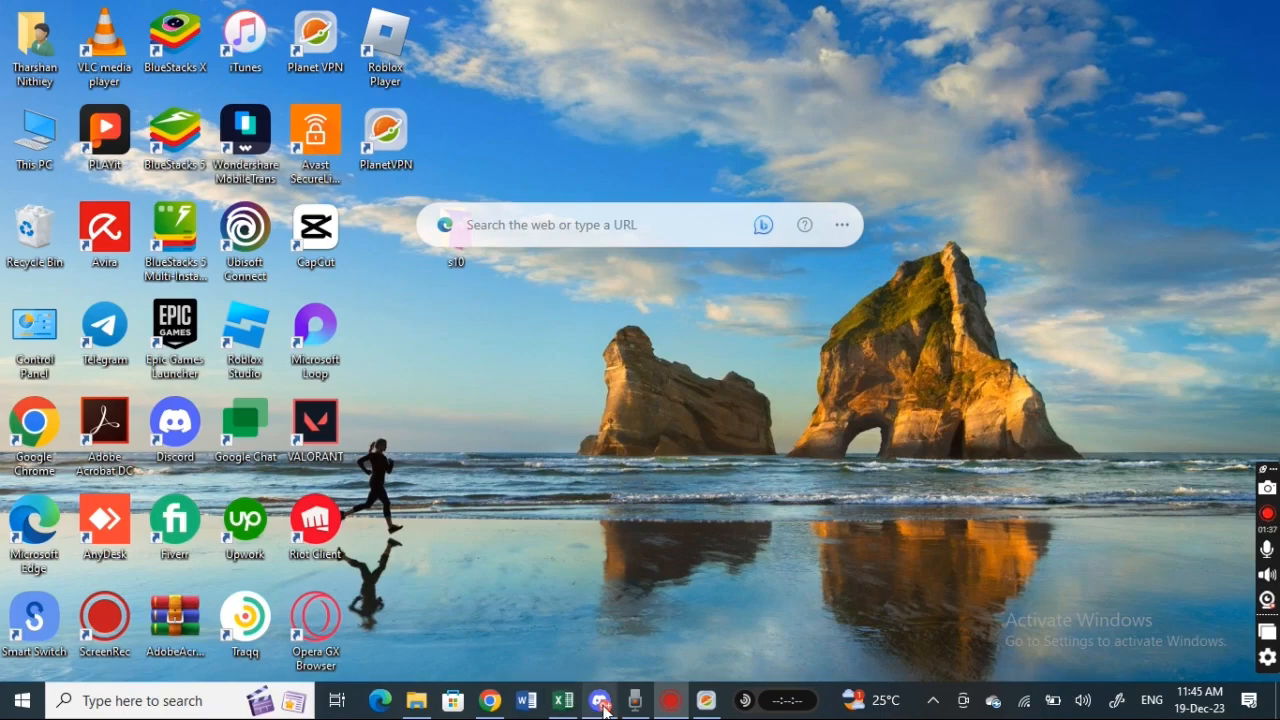
click(600, 700)
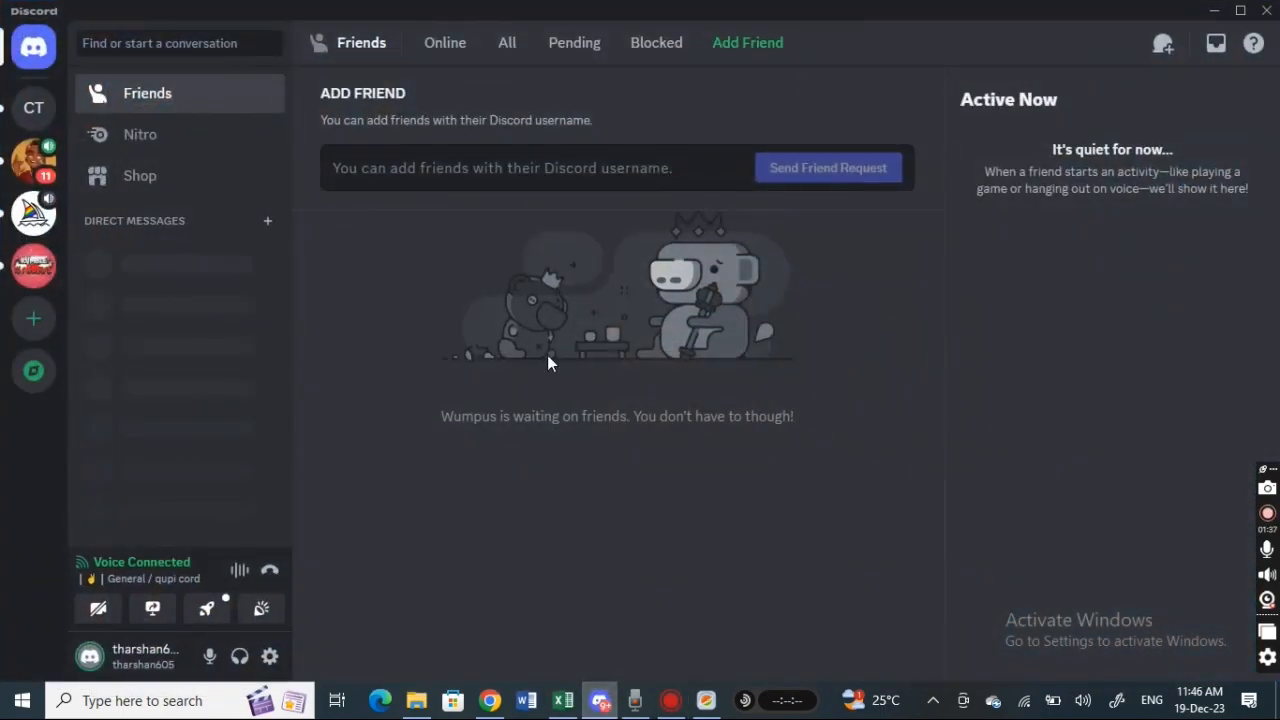
mouse_move(774, 390)
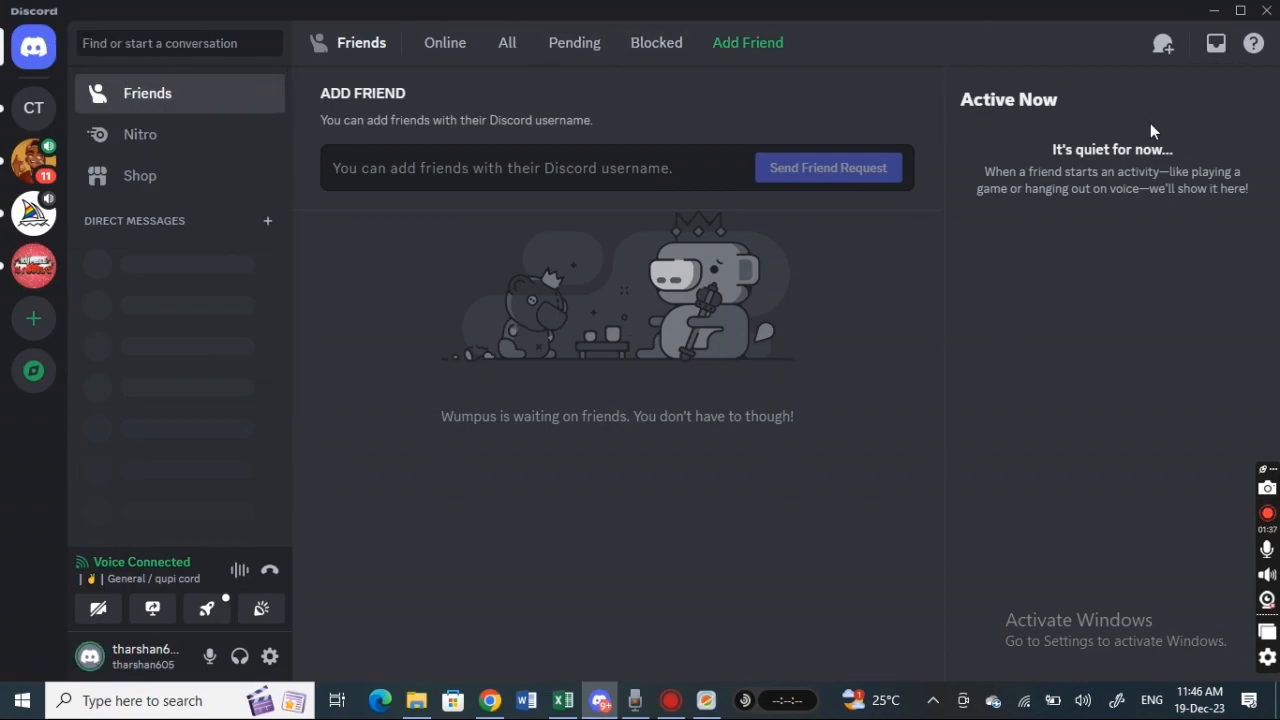
mouse_move(32, 158)
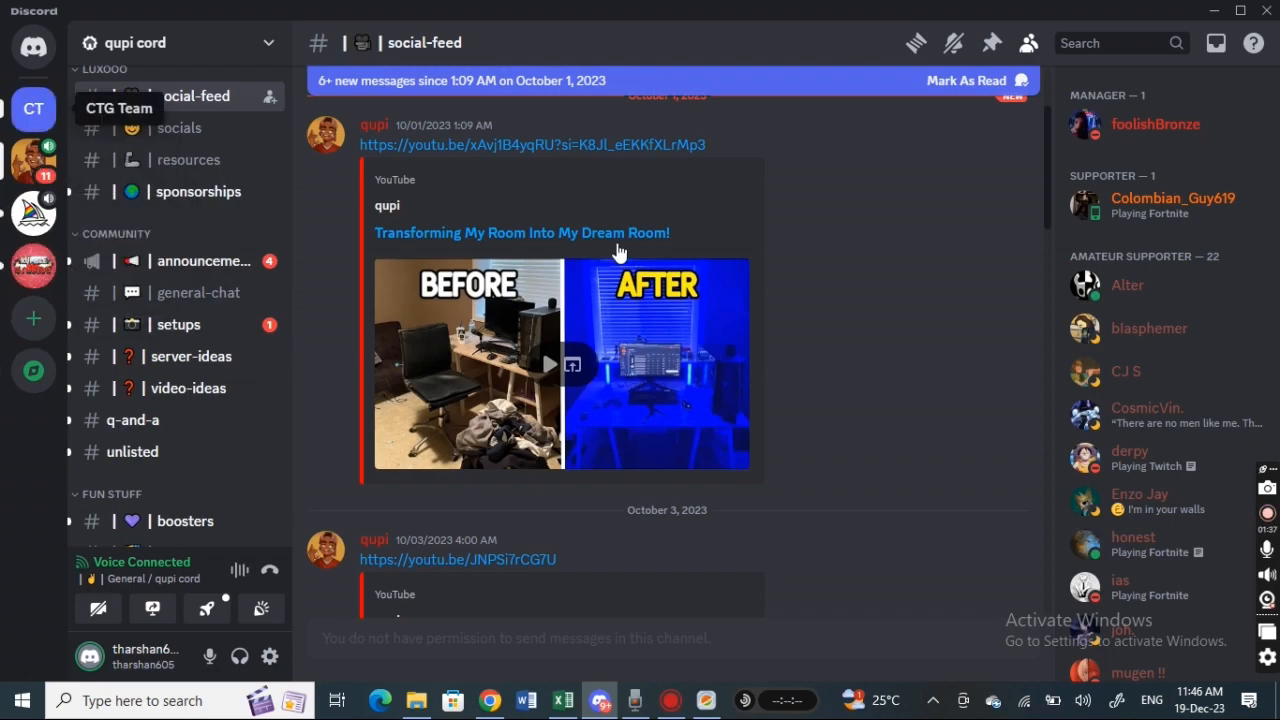
Step: Switch to the CTG Team server's #general channel
click(32, 108)
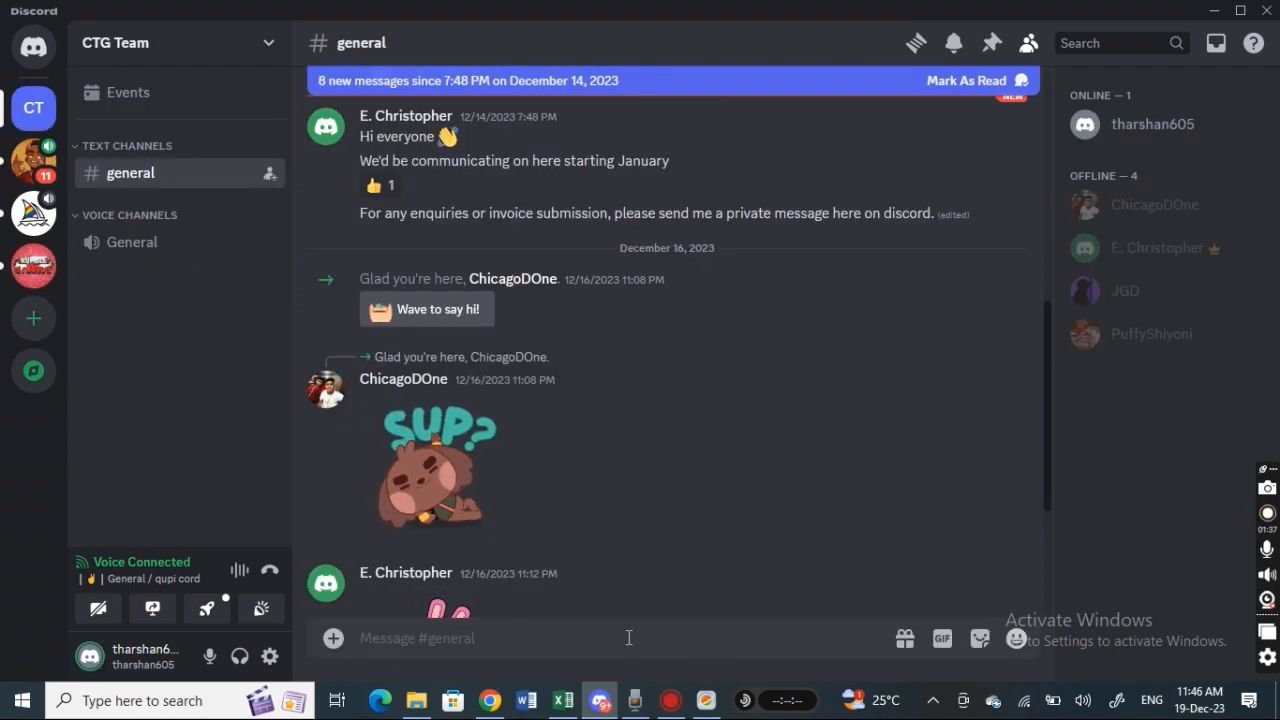
mouse_move(904, 640)
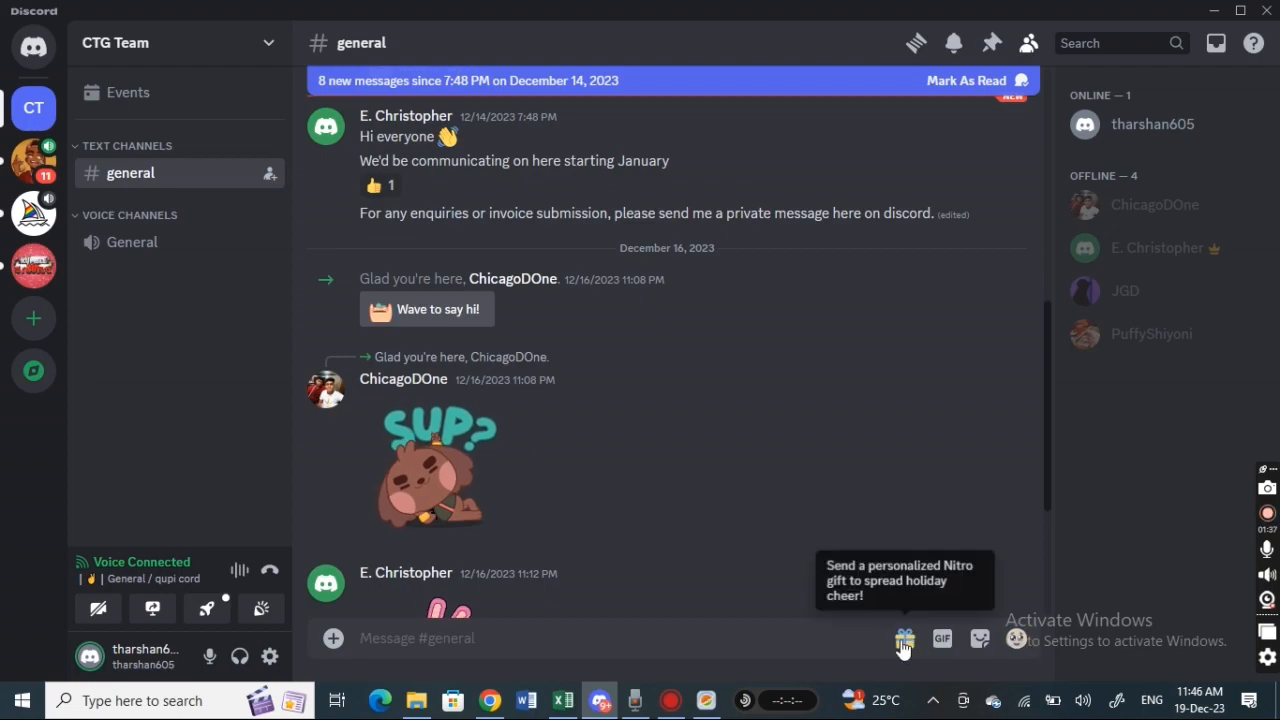
mouse_move(790, 632)
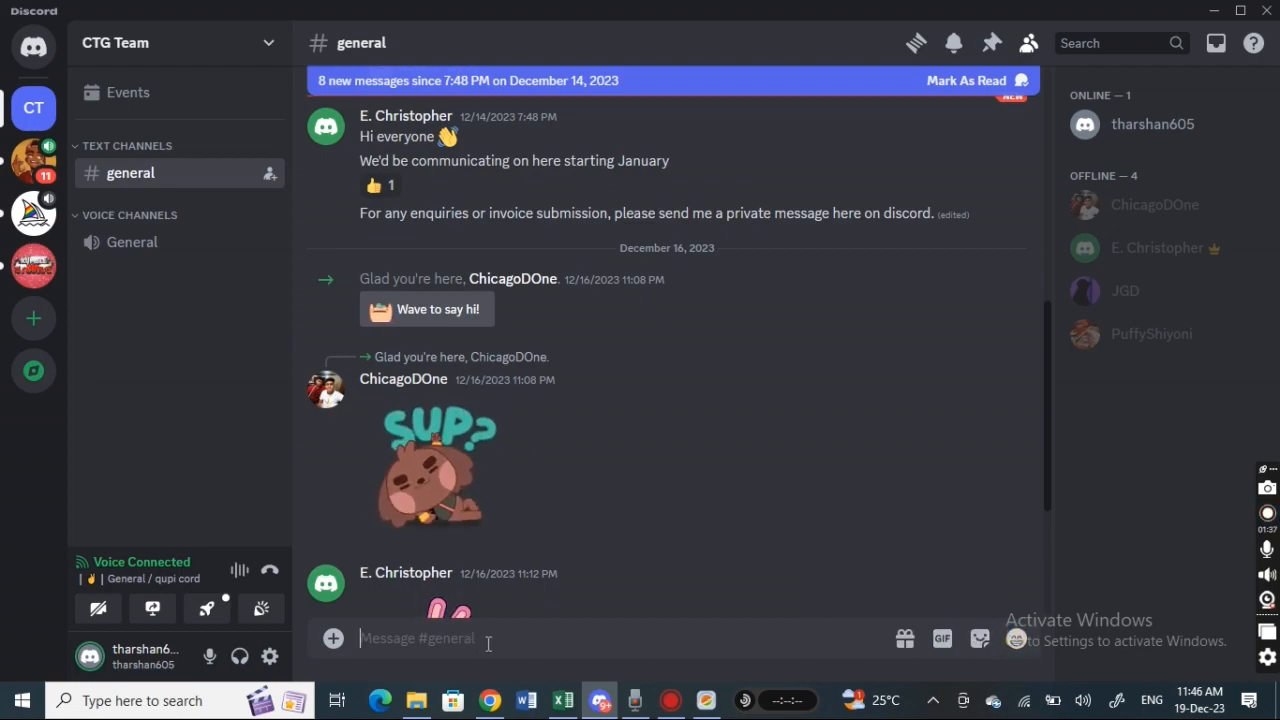
mouse_move(450, 640)
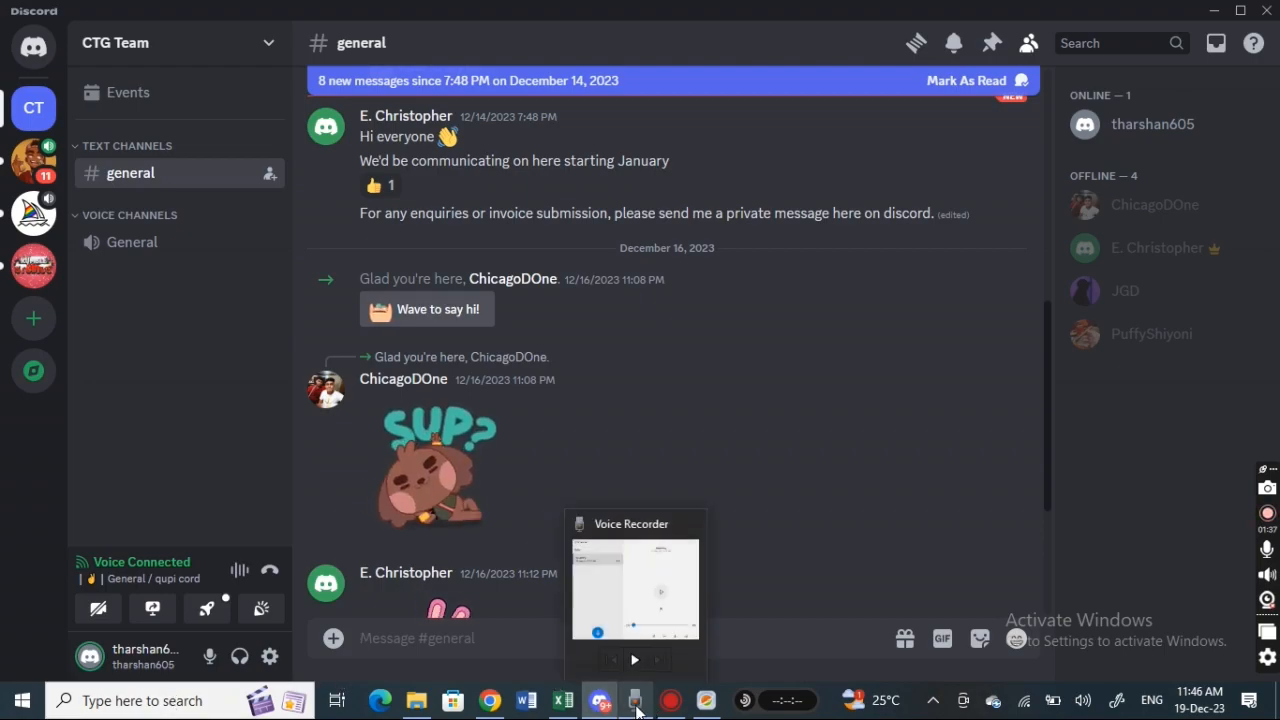
Step: Bring up Voice Recorder showing today's 6-second recording
click(634, 700)
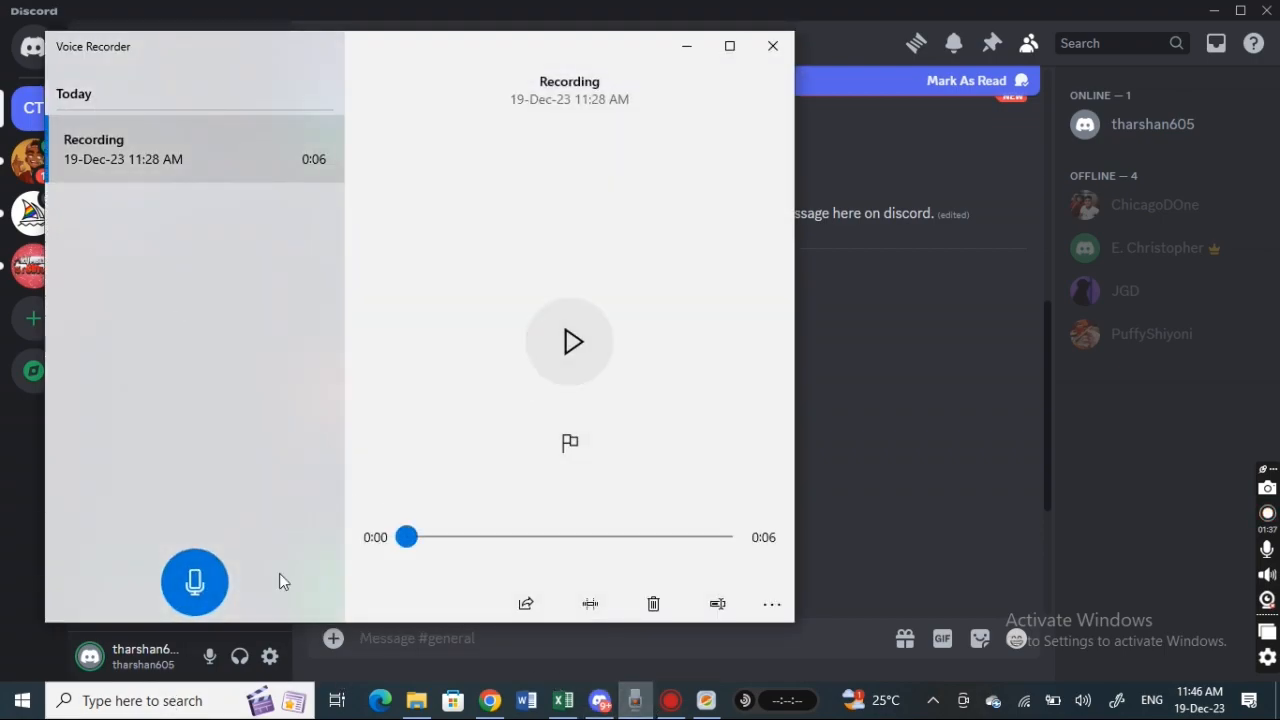
mouse_move(472, 480)
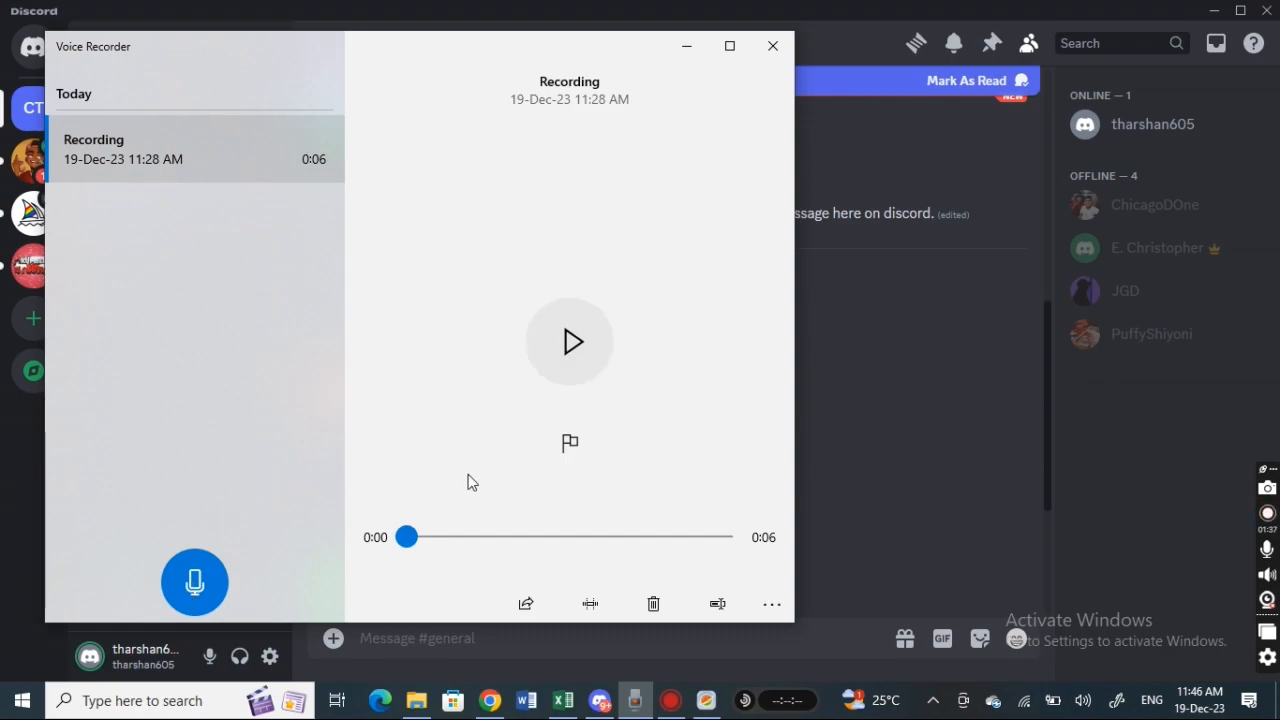
mouse_move(152, 38)
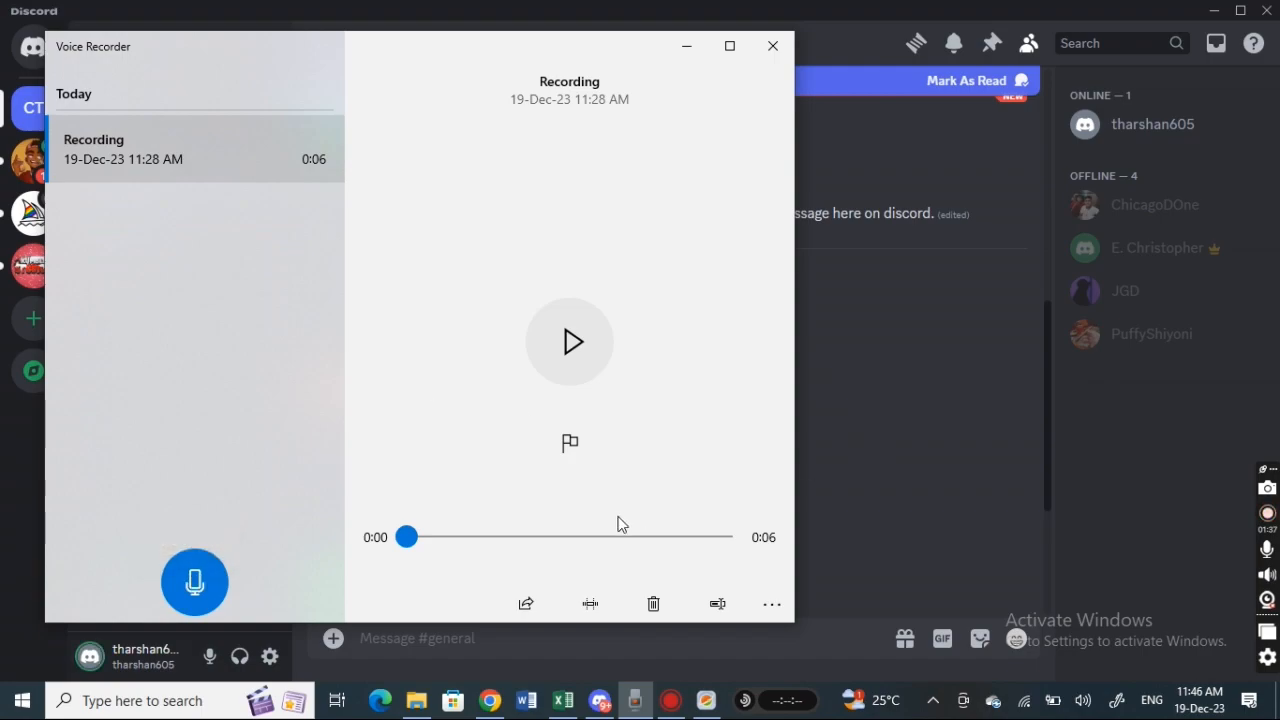
mouse_move(630, 120)
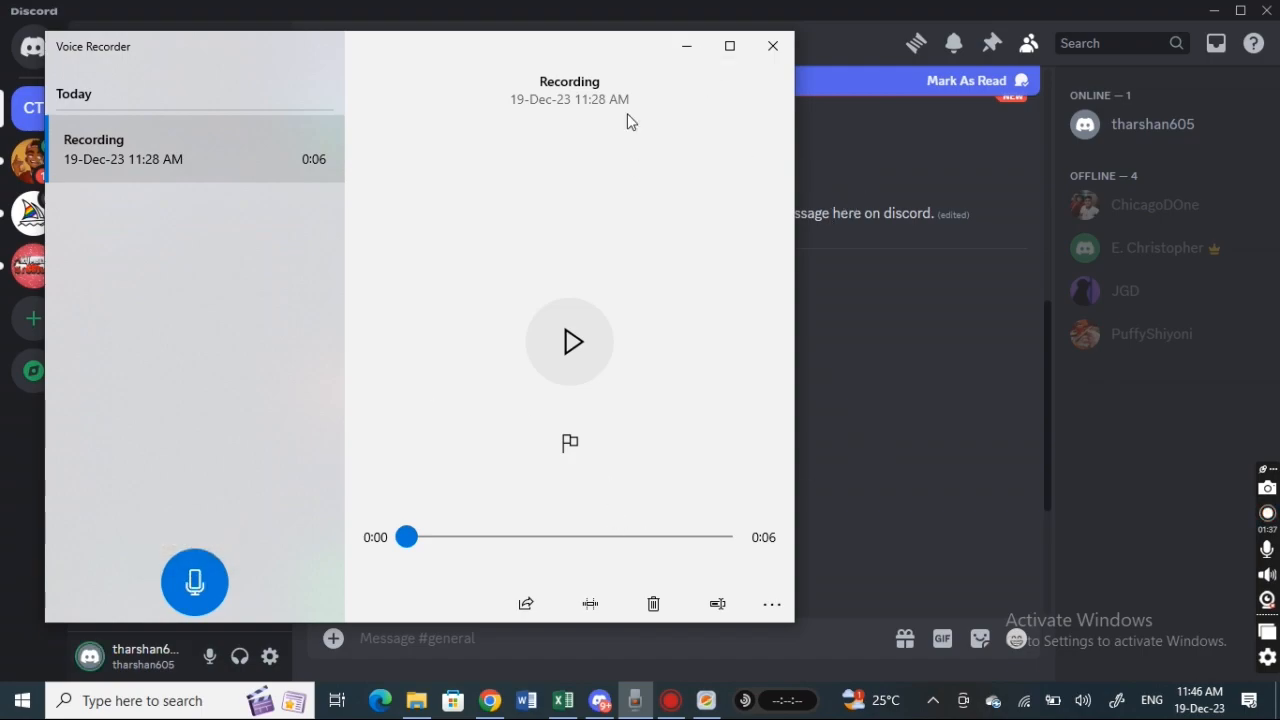
mouse_move(928, 160)
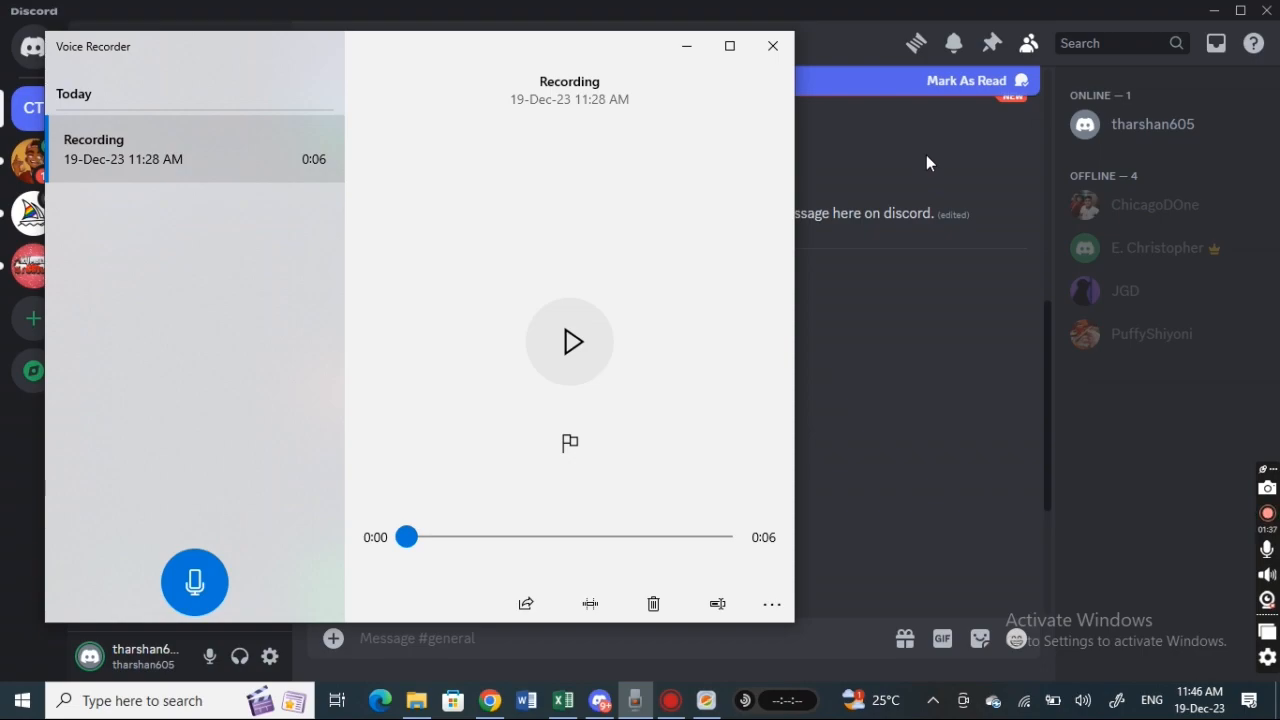
Step: Dismiss Voice Recorder, locate Recording under Documents > Sound recordings, and return to #general
click(772, 46)
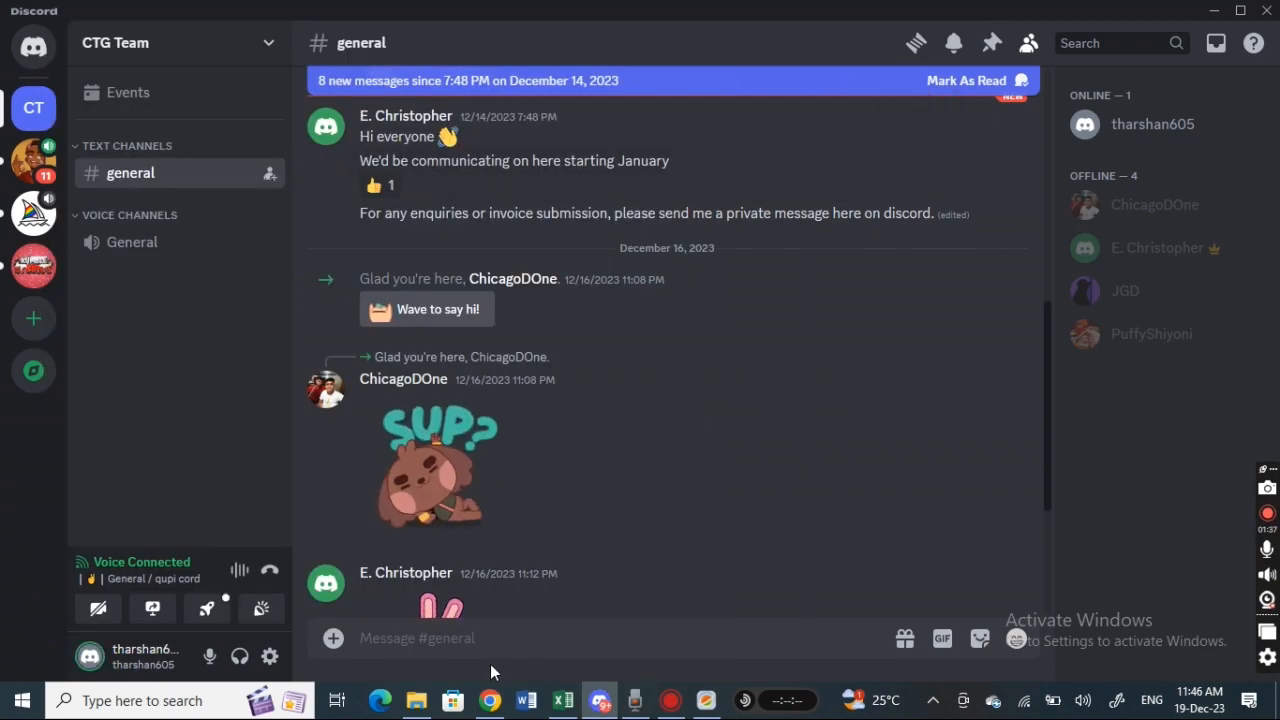
click(416, 700)
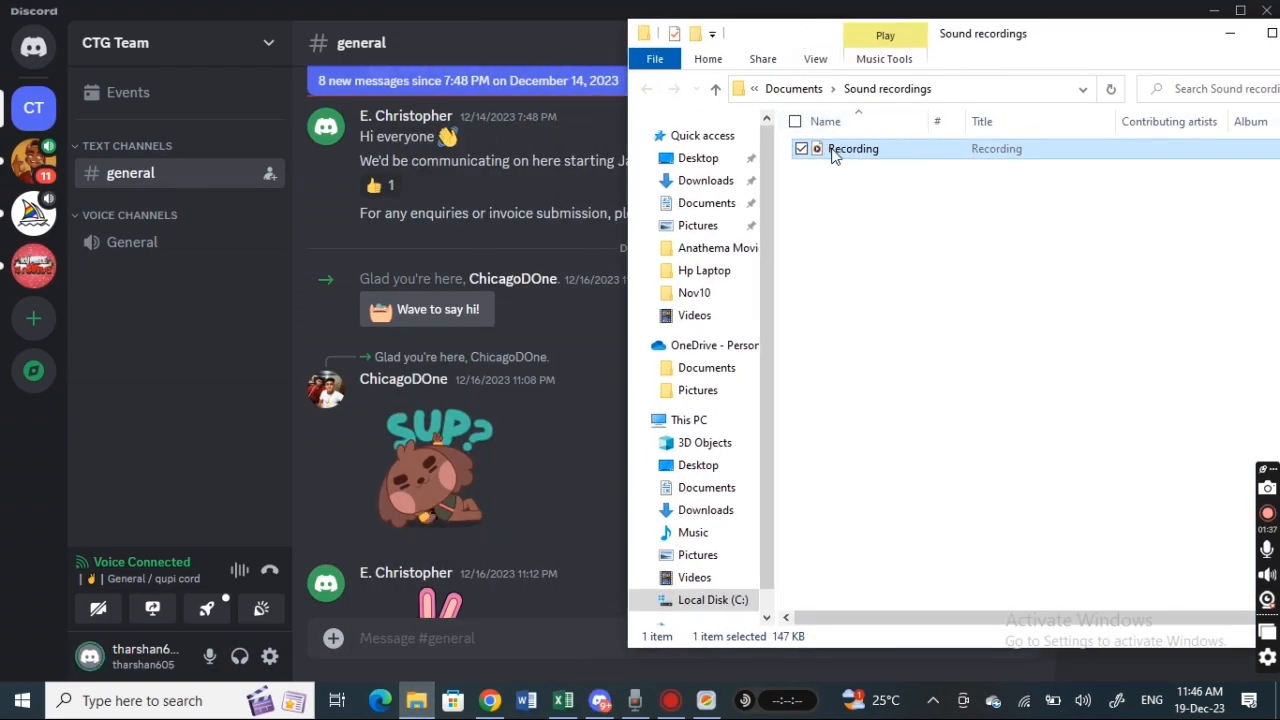
mouse_move(840, 160)
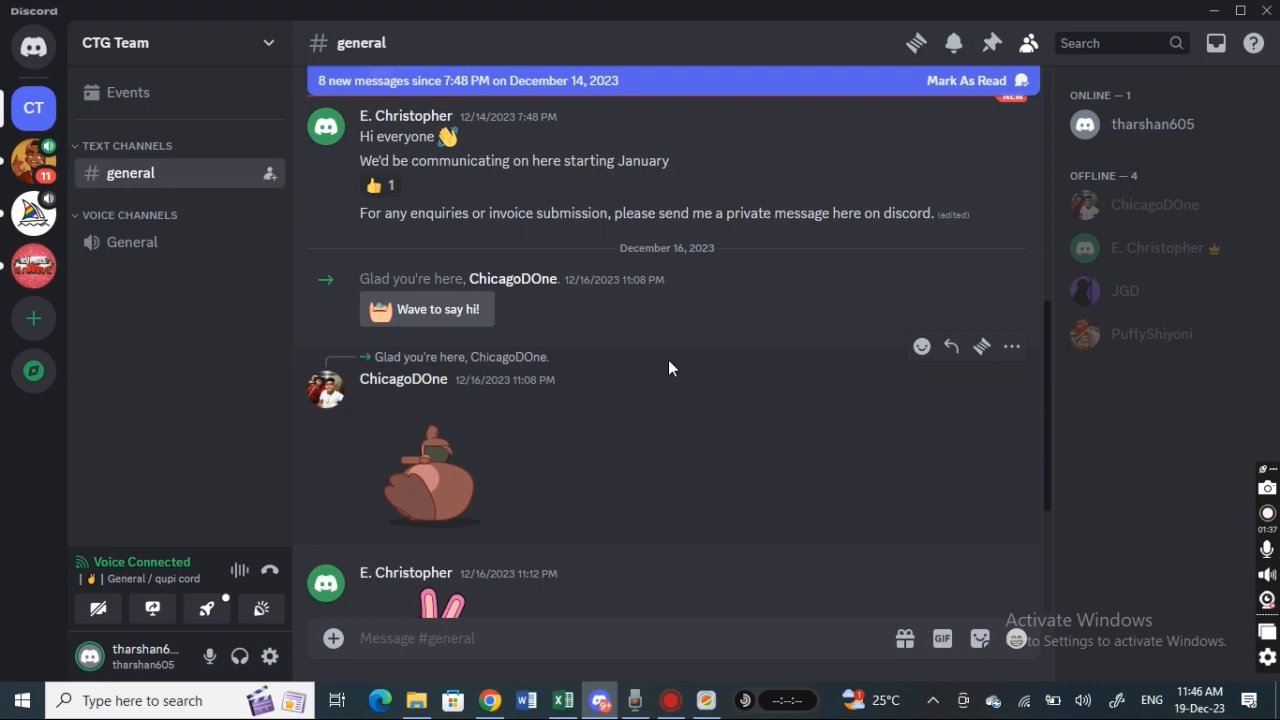
scroll(down, 3)
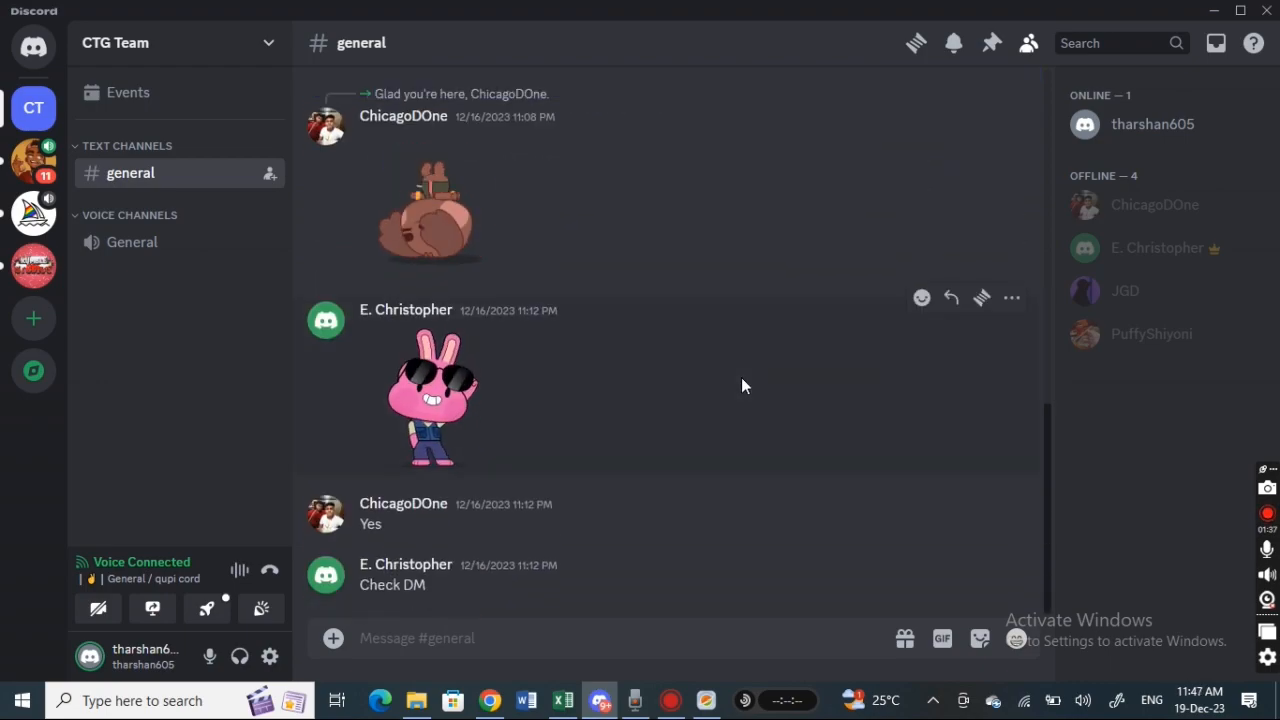